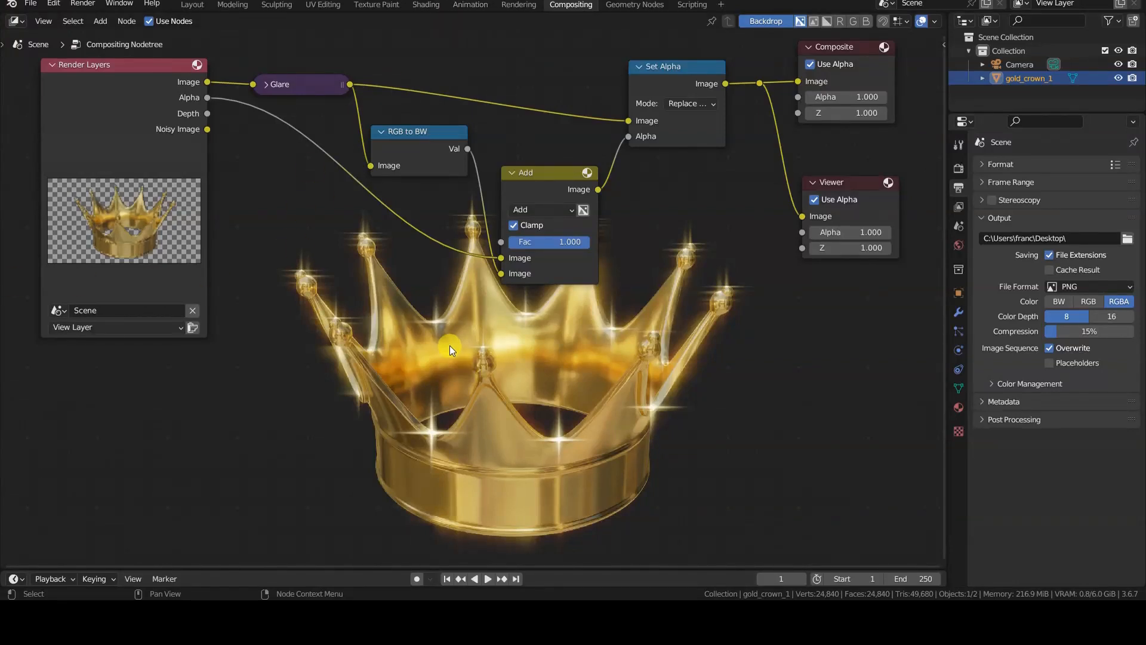
Select the Glare node and keep PNG as the output file format
{"action": "left_click", "coordinate": [302, 84]}
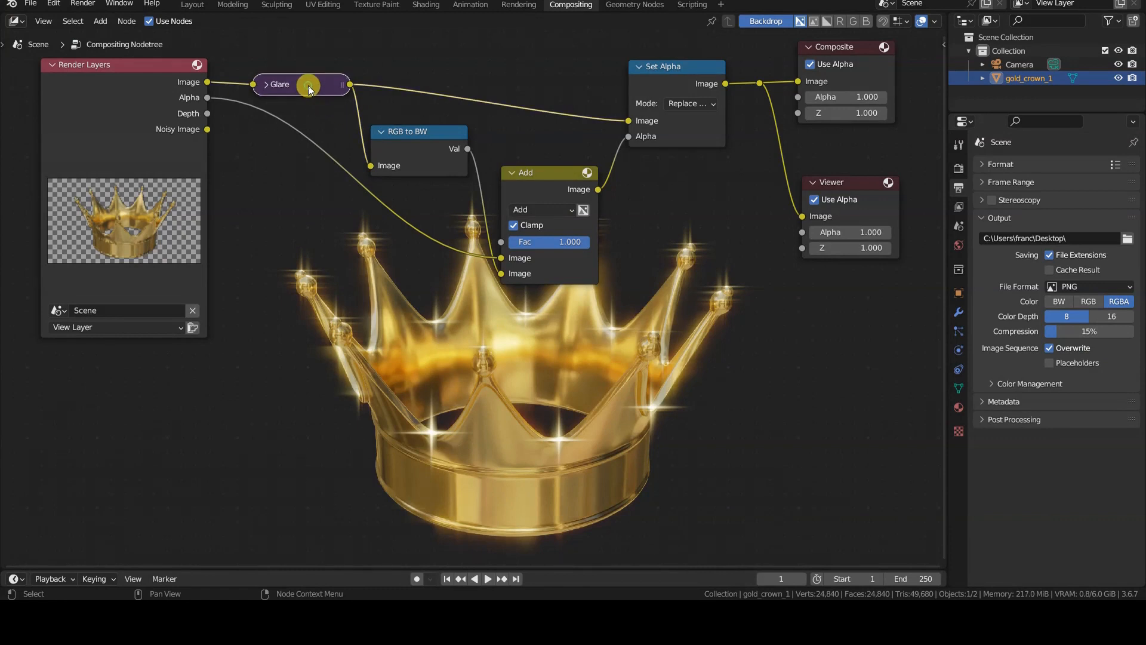
{"action": "mouse_move", "coordinate": [313, 87]}
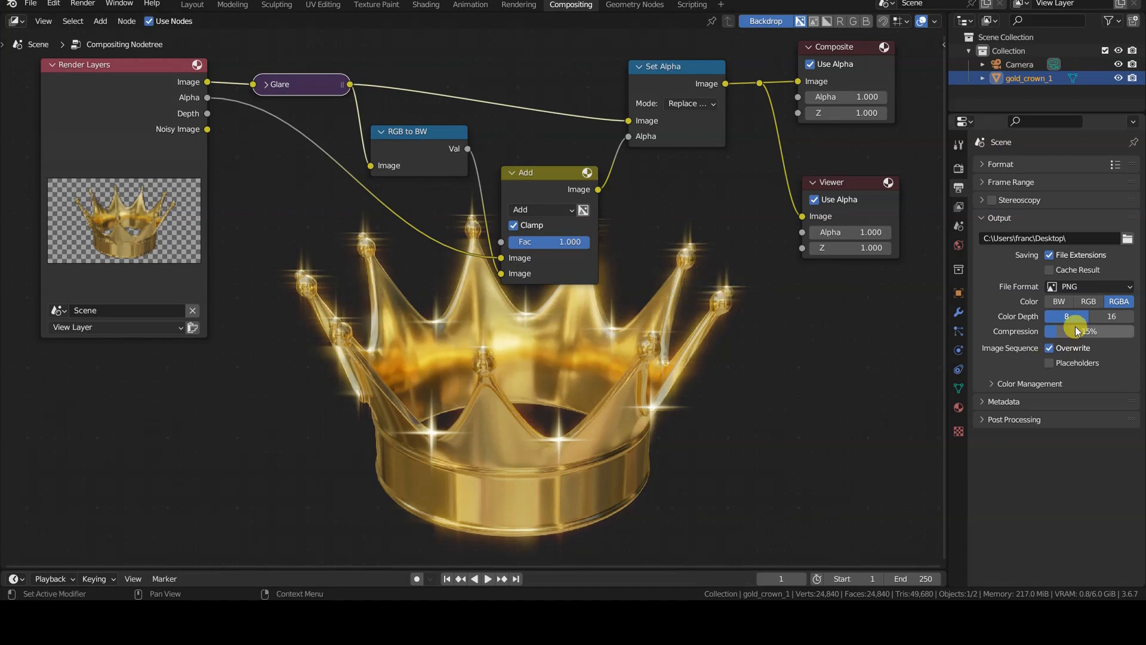
{"action": "left_click", "coordinate": [1088, 286]}
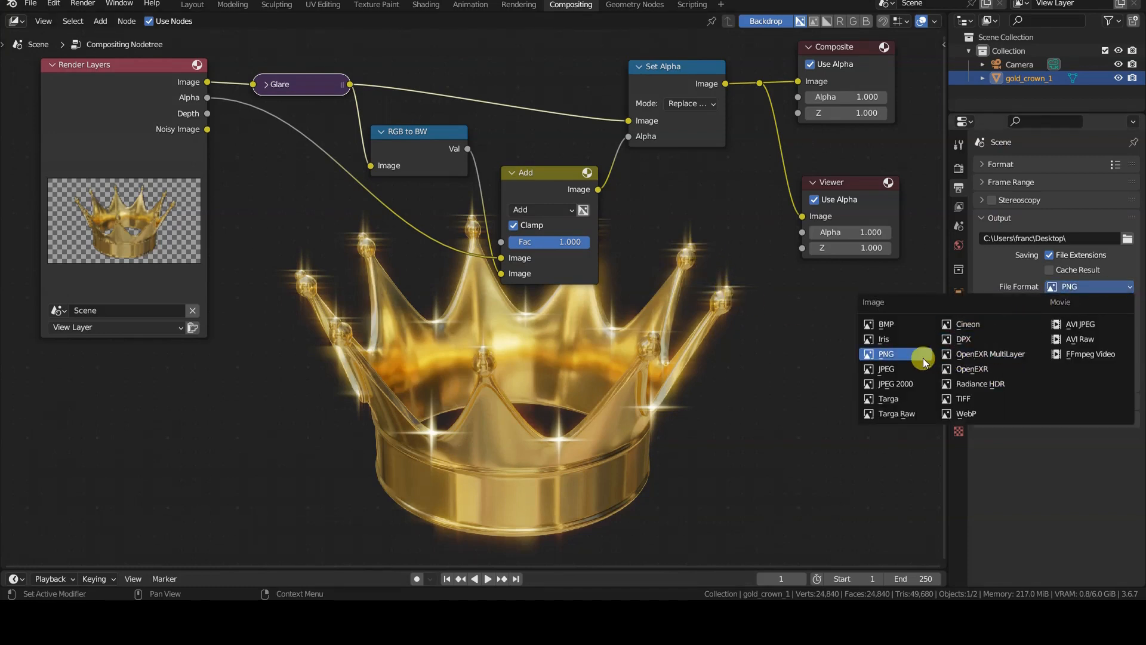
{"action": "left_click", "coordinate": [885, 354]}
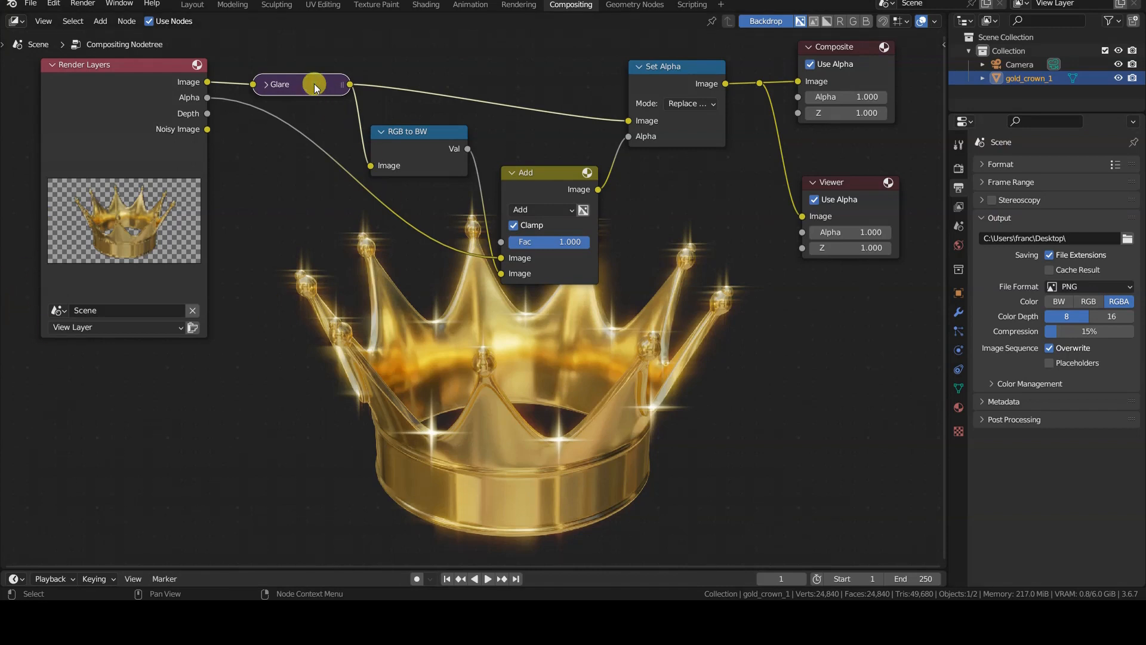
Expand and collapse the Glare node, then nudge it slightly left
{"action": "left_click", "coordinate": [265, 84]}
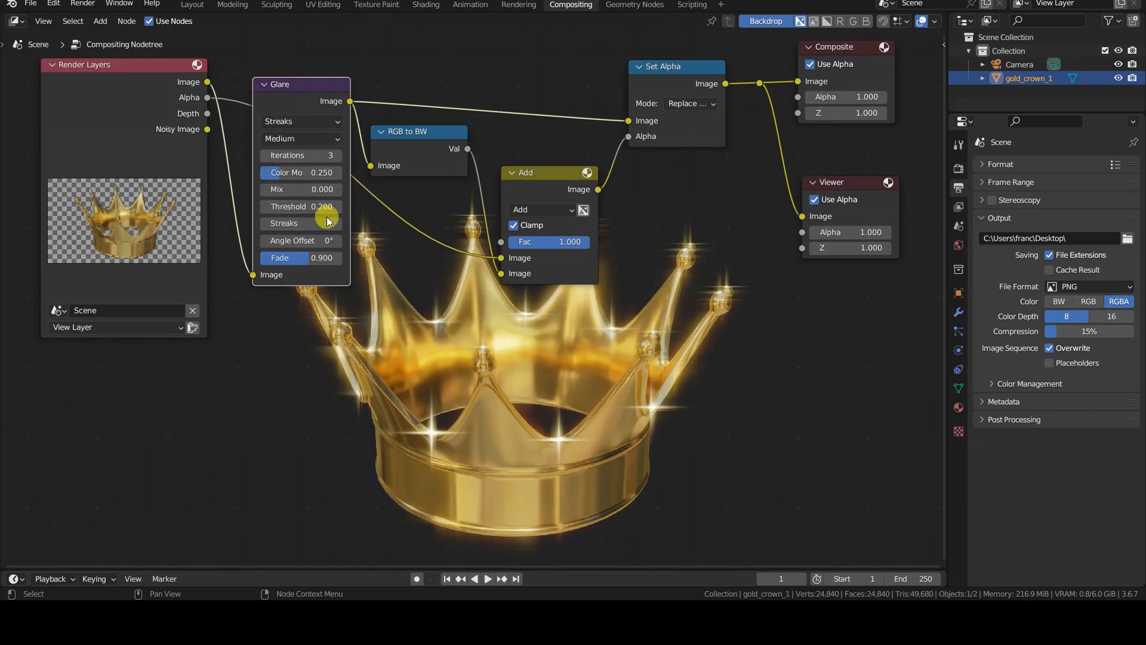
{"action": "left_click", "coordinate": [254, 84]}
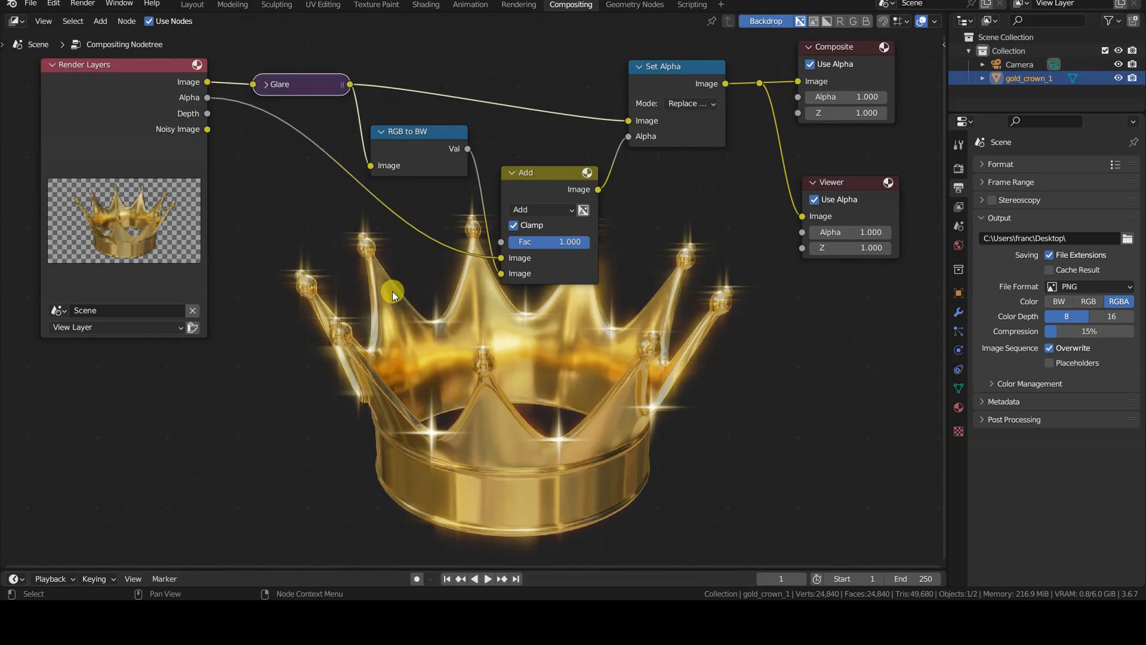
{"action": "mouse_move", "coordinate": [348, 402]}
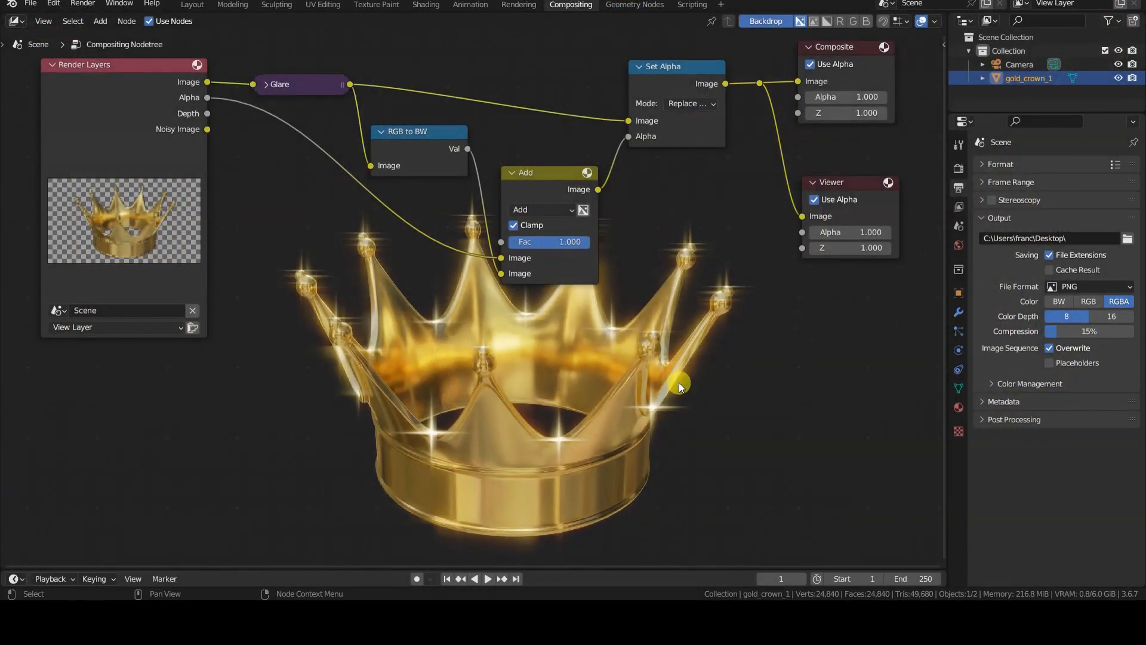
{"action": "mouse_move", "coordinate": [686, 318]}
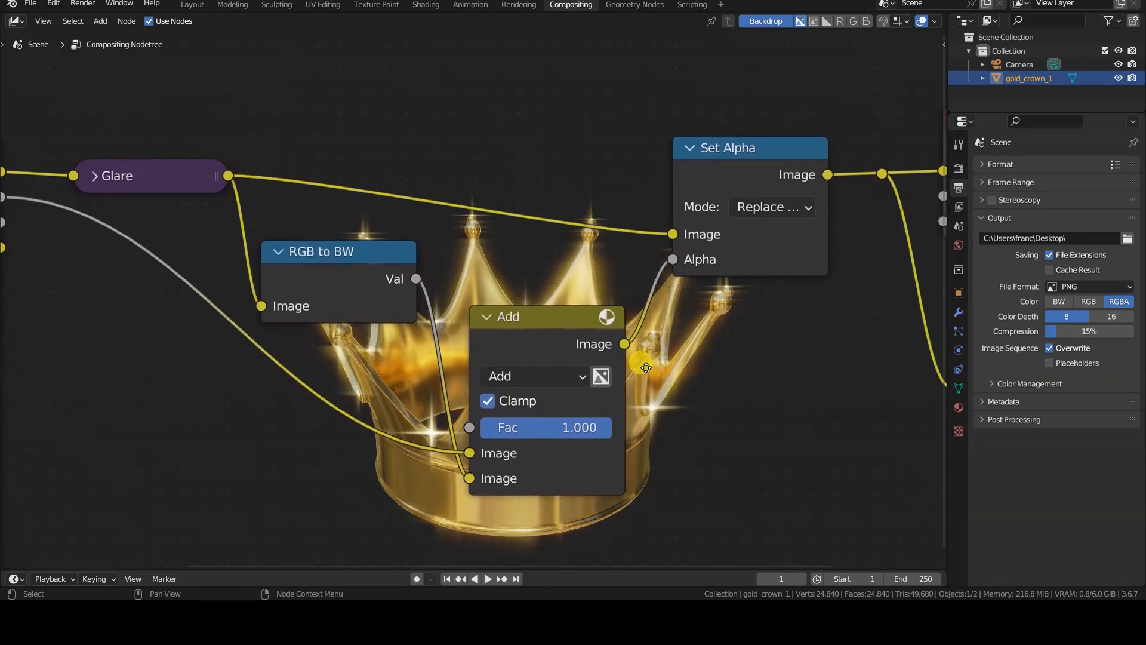
{"action": "left_click_drag", "start_coordinate": [151, 175], "coordinate": [108, 169]}
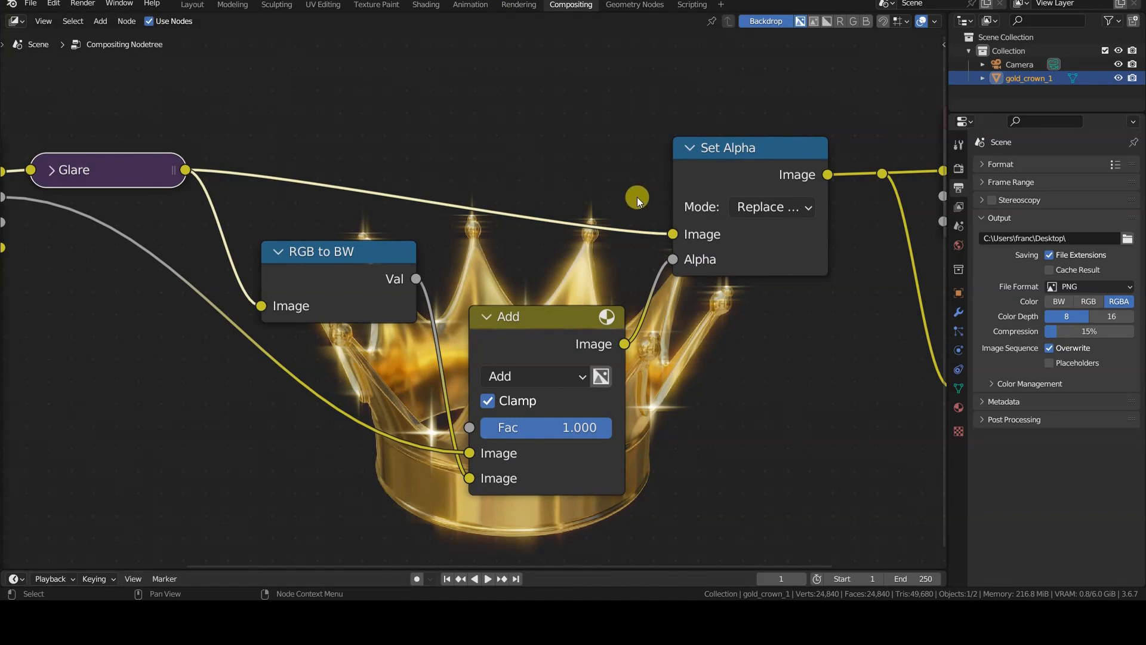
{"action": "mouse_move", "coordinate": [634, 254]}
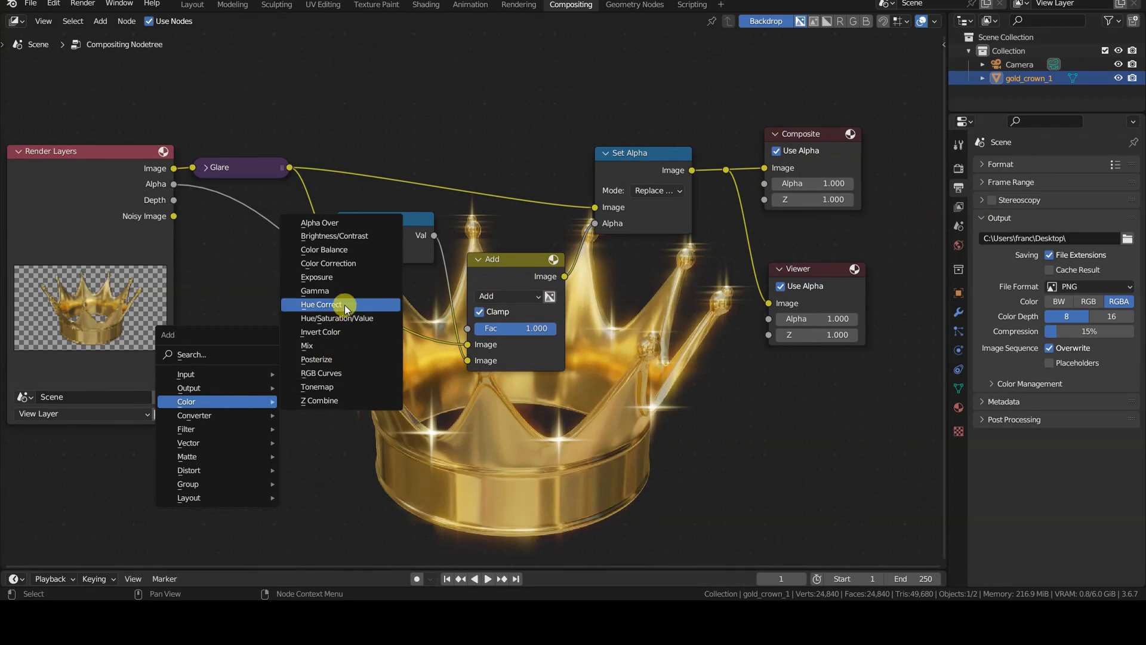
Add a Mix color node and drop it into the node tree
{"action": "left_click", "coordinate": [306, 345]}
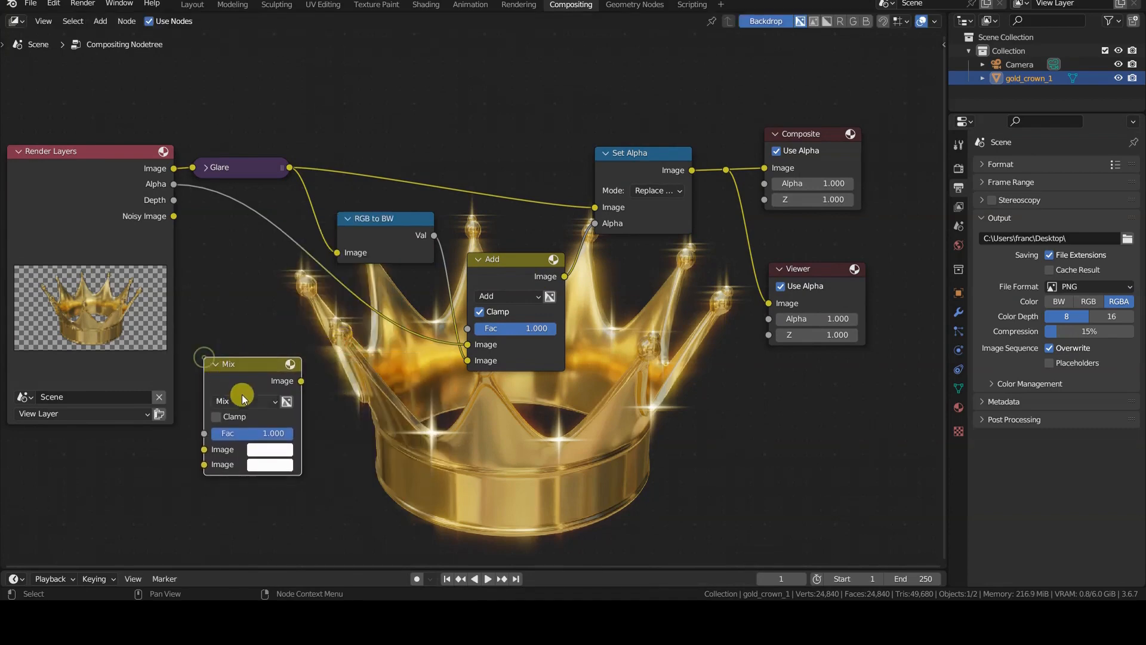
{"action": "left_click", "coordinate": [248, 401]}
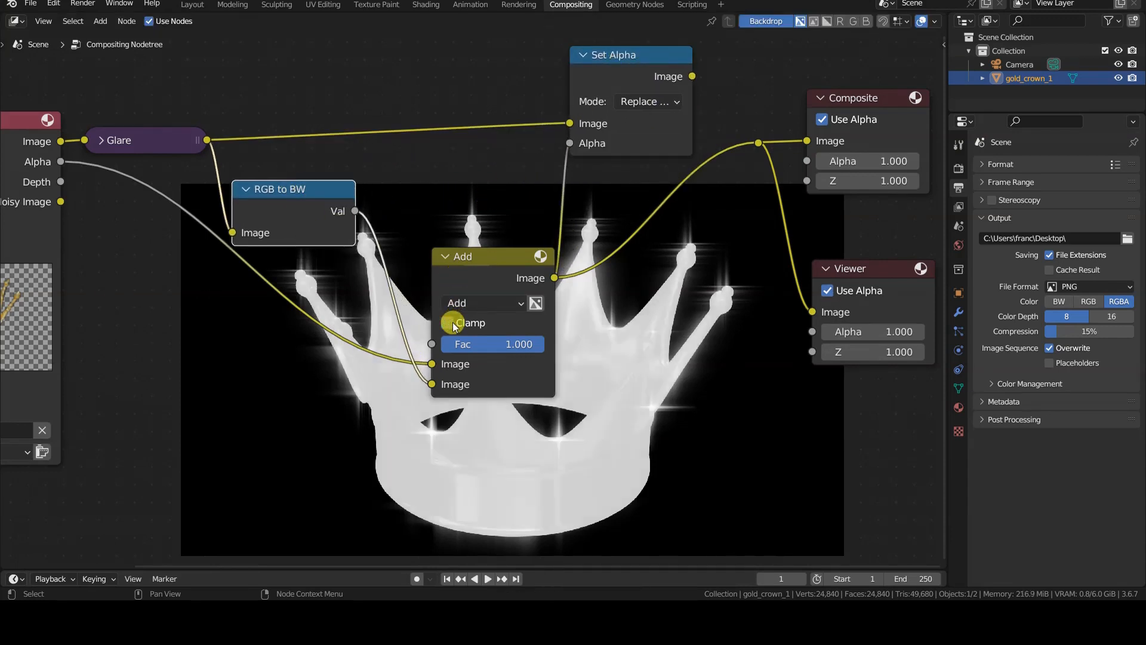
Enable Clamp on the Add node
{"action": "left_click", "coordinate": [446, 322]}
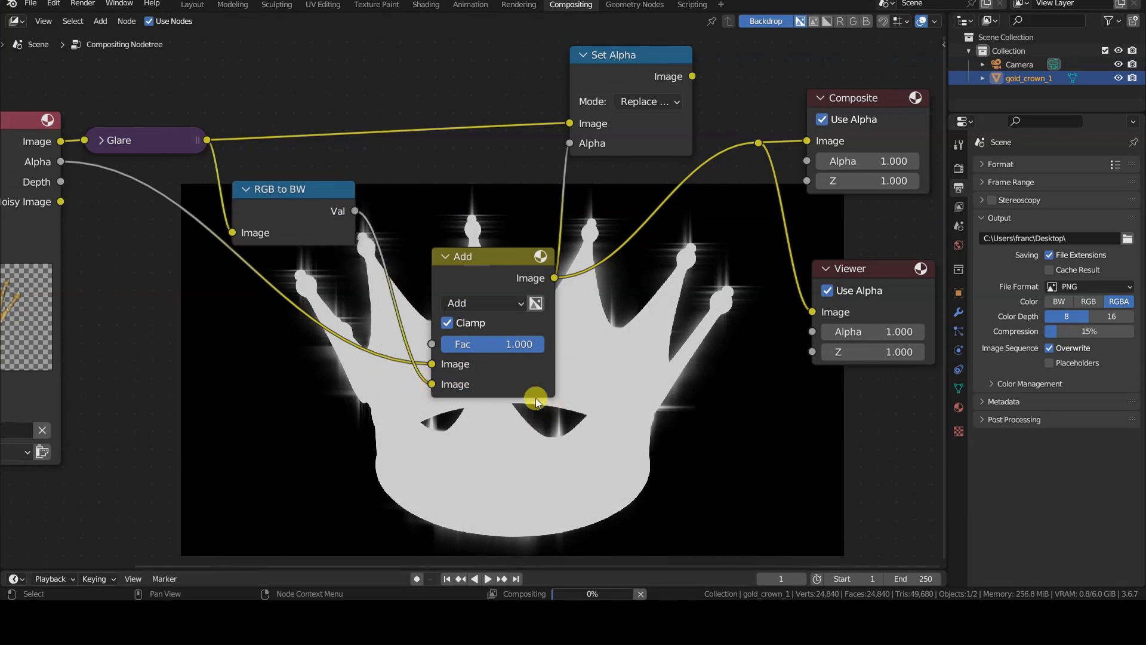
{"action": "mouse_move", "coordinate": [532, 404]}
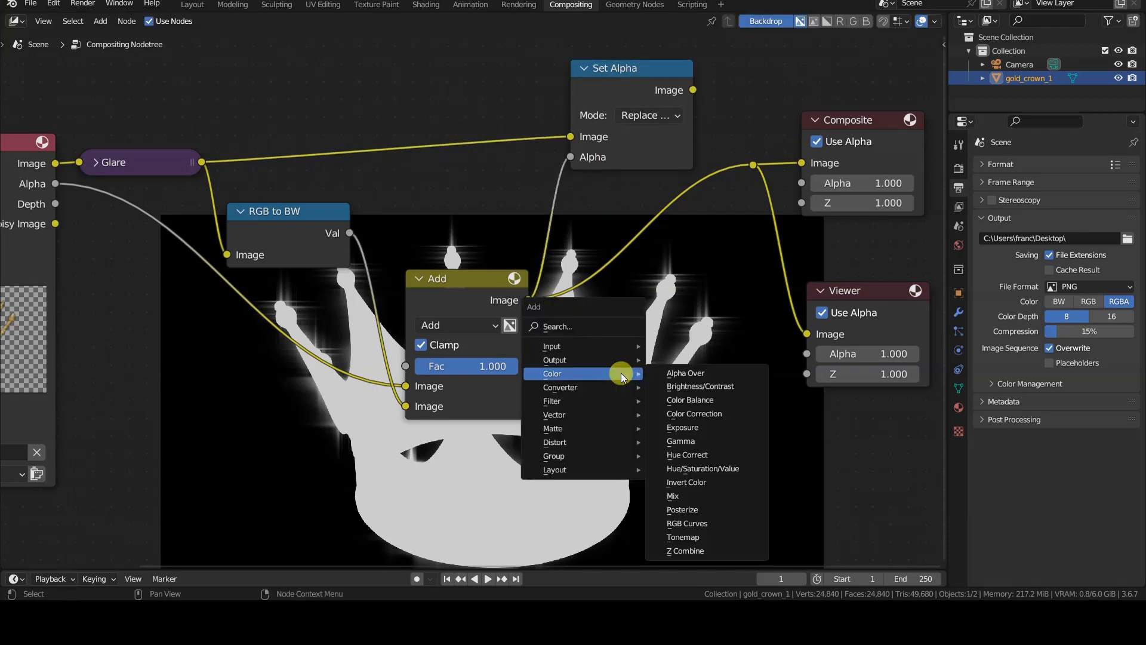
{"action": "mouse_move", "coordinate": [559, 387]}
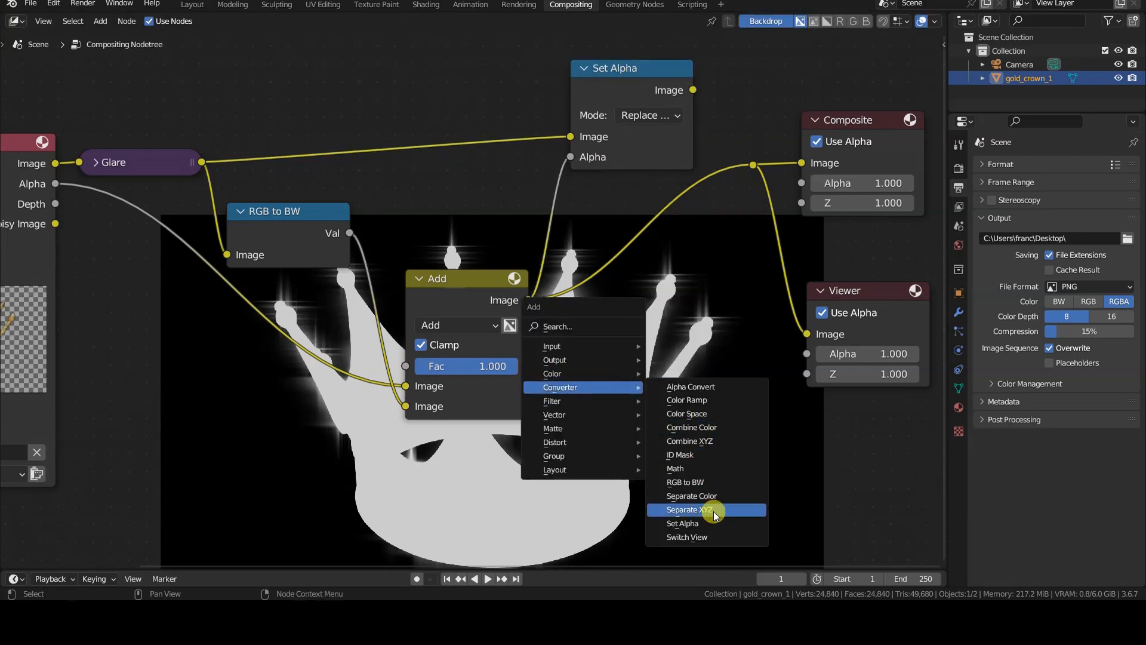
Dismiss the Add menu in the node editor
{"action": "left_click", "coordinate": [681, 523]}
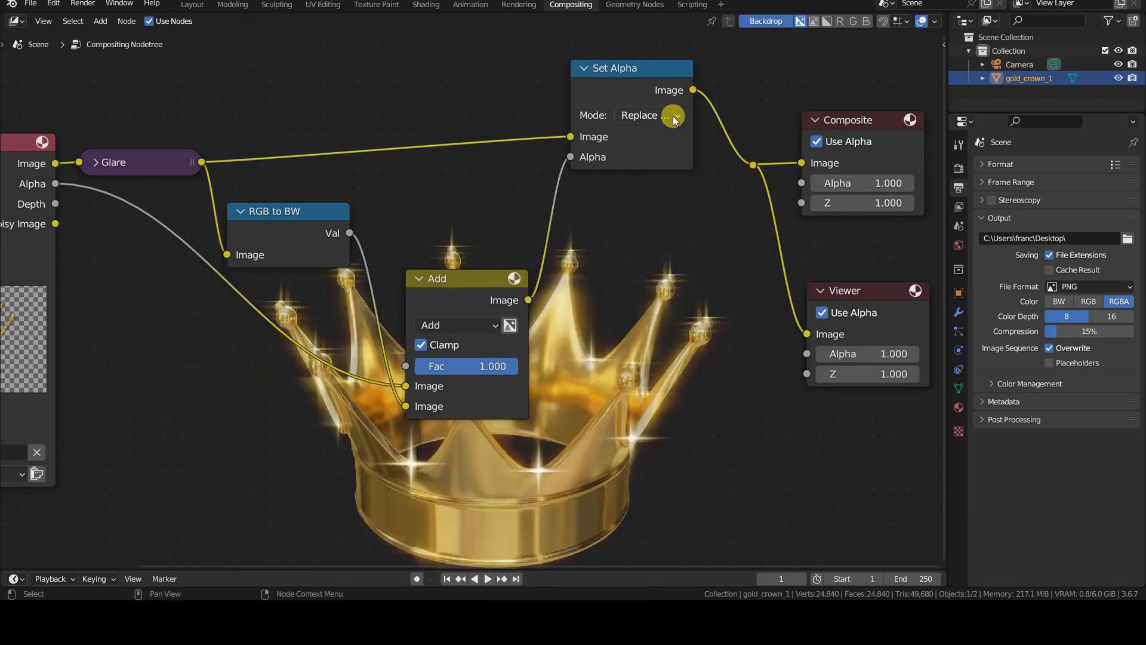
Set the Set Alpha node's mode to Apply Mask
{"action": "left_click", "coordinate": [647, 114]}
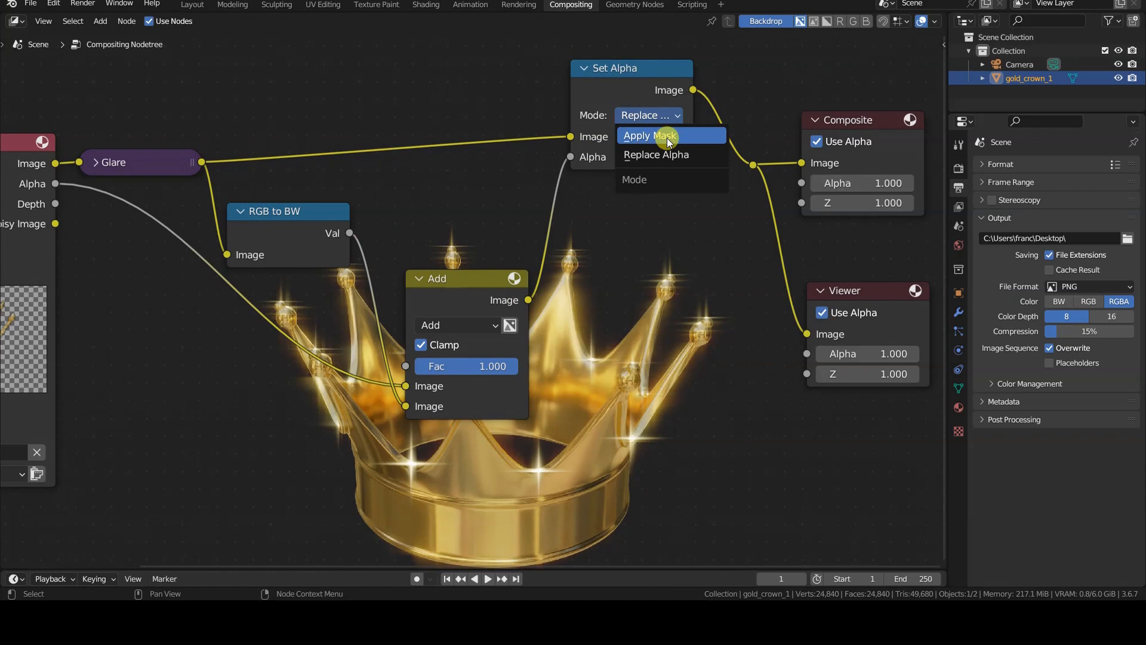
{"action": "left_click", "coordinate": [648, 135]}
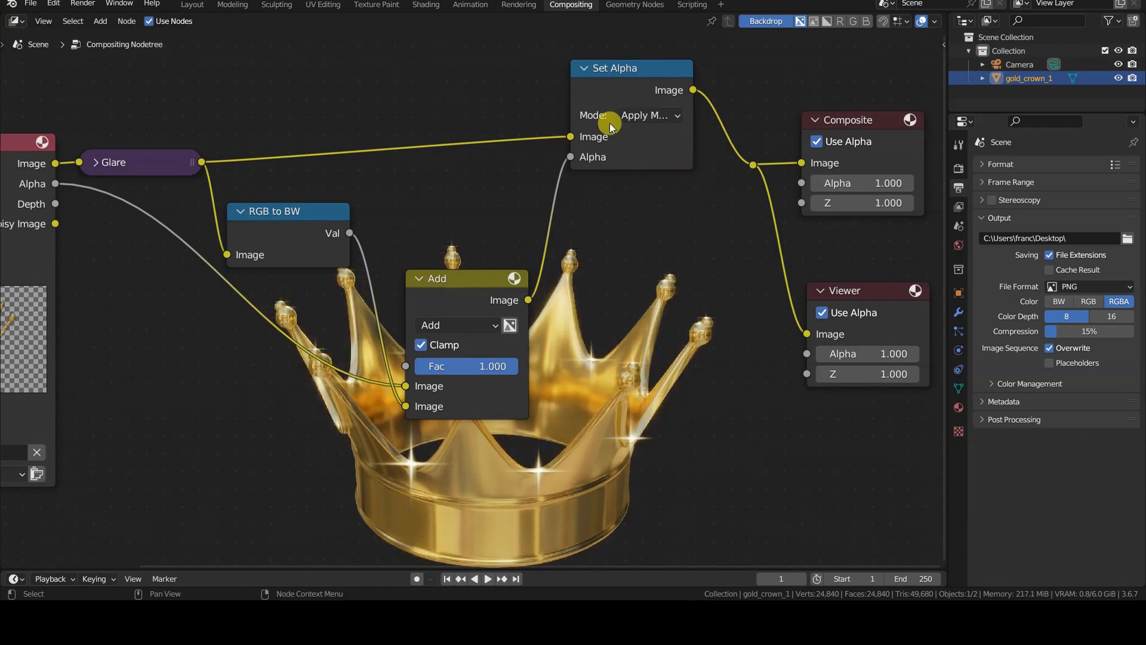
{"action": "left_click", "coordinate": [646, 115]}
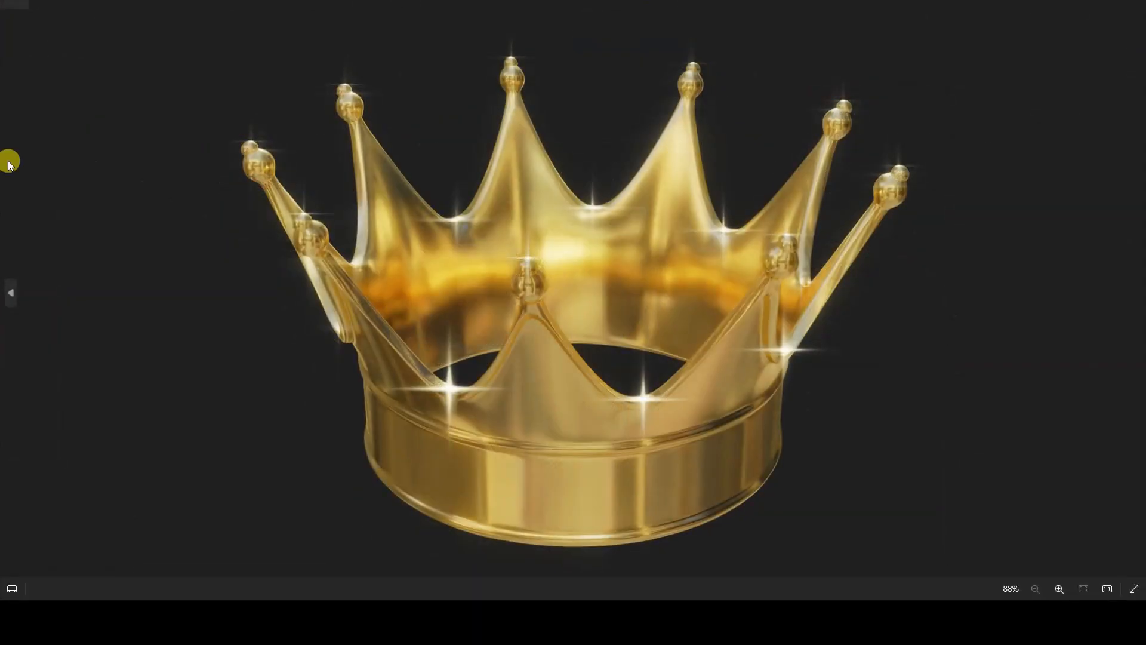
{"action": "mouse_move", "coordinate": [514, 312]}
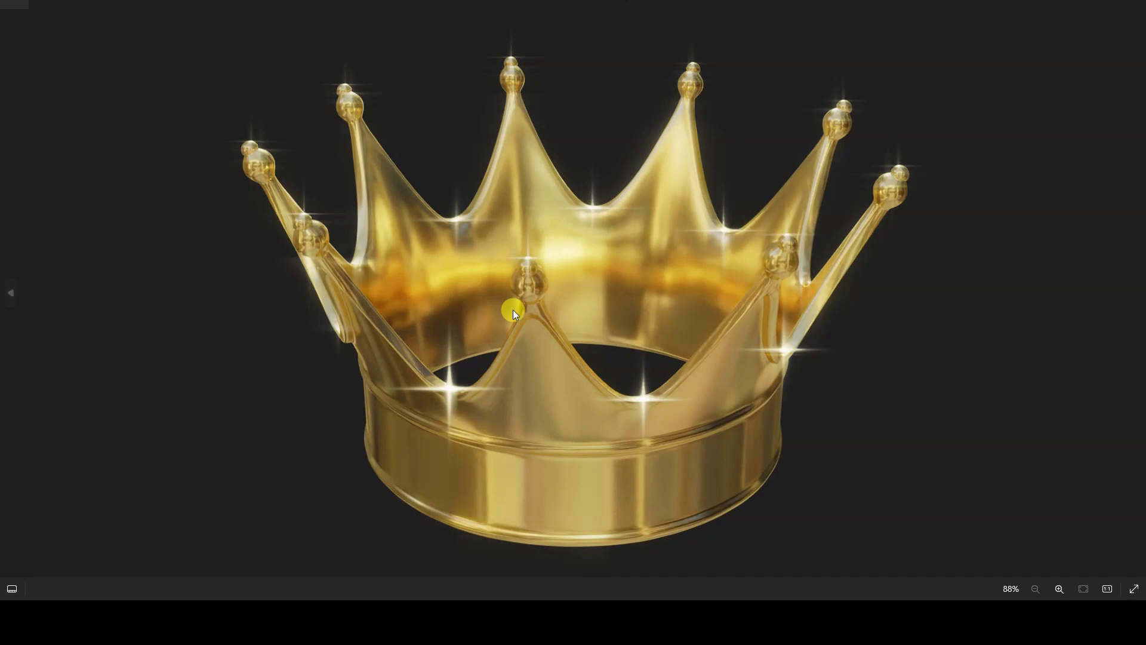